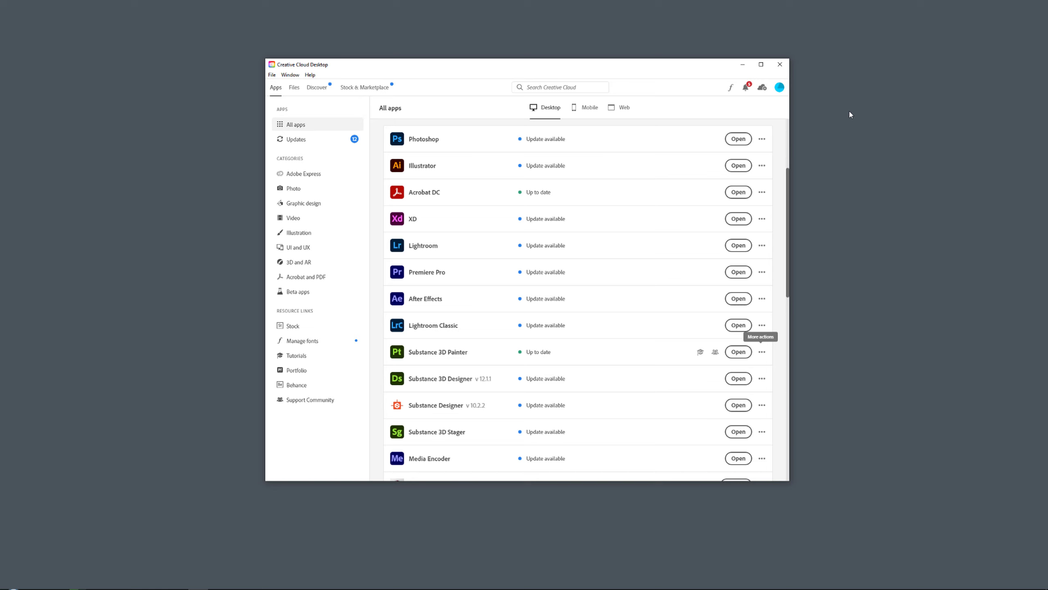
mouse_move(754, 338)
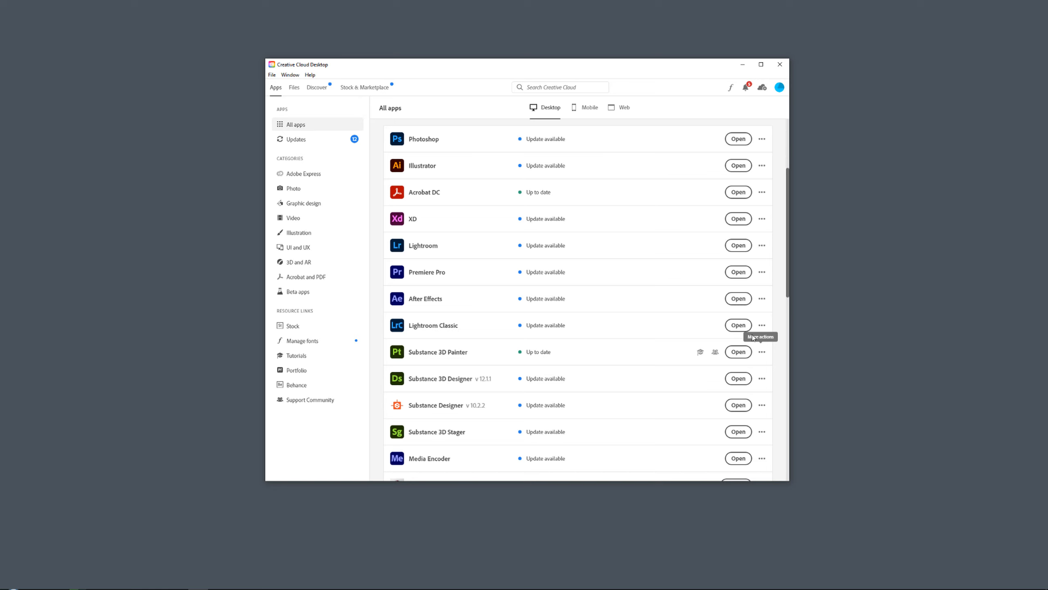
Show Substance 3D Painter's other versions and scroll down to version 7.4.0.
click(761, 352)
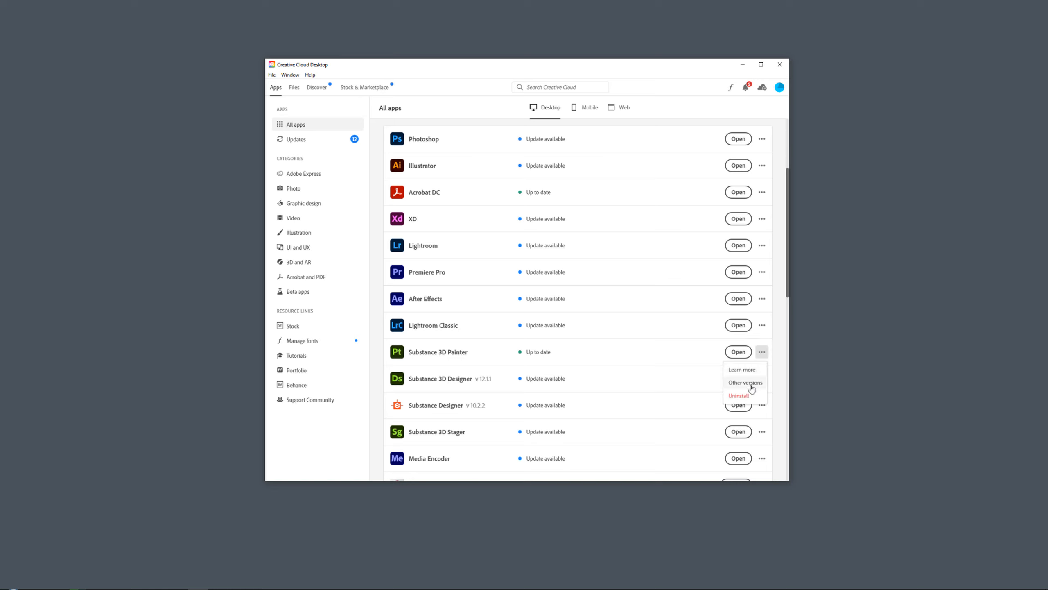
click(745, 383)
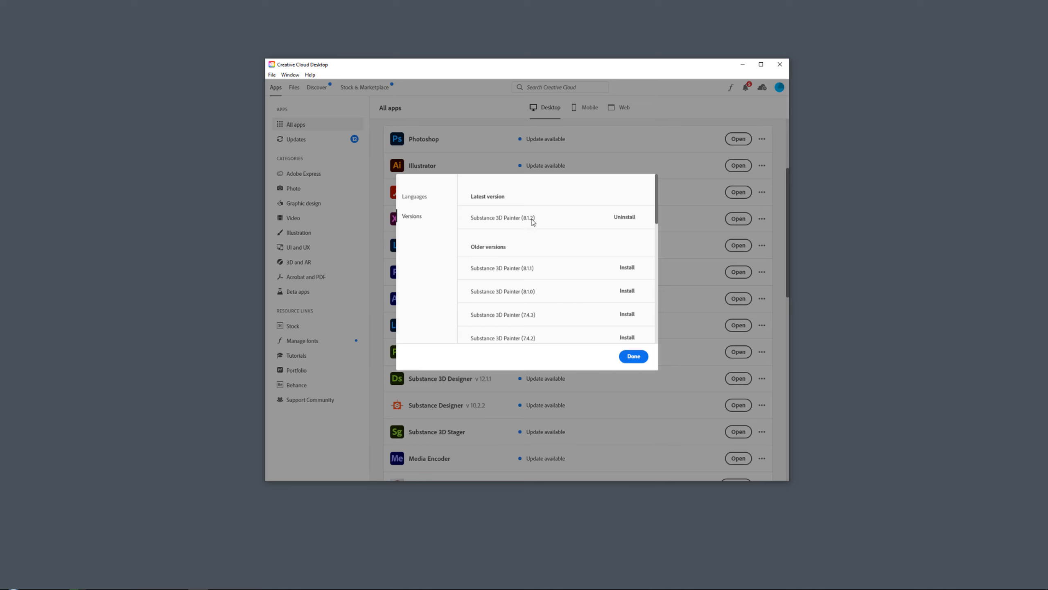
scroll(down, 3)
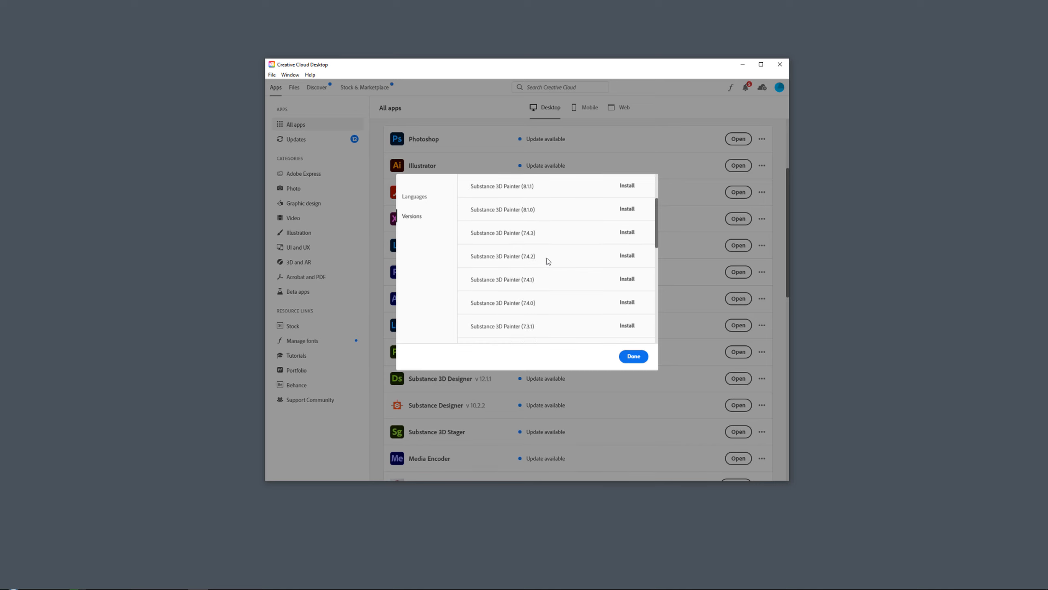
scroll(down, 3)
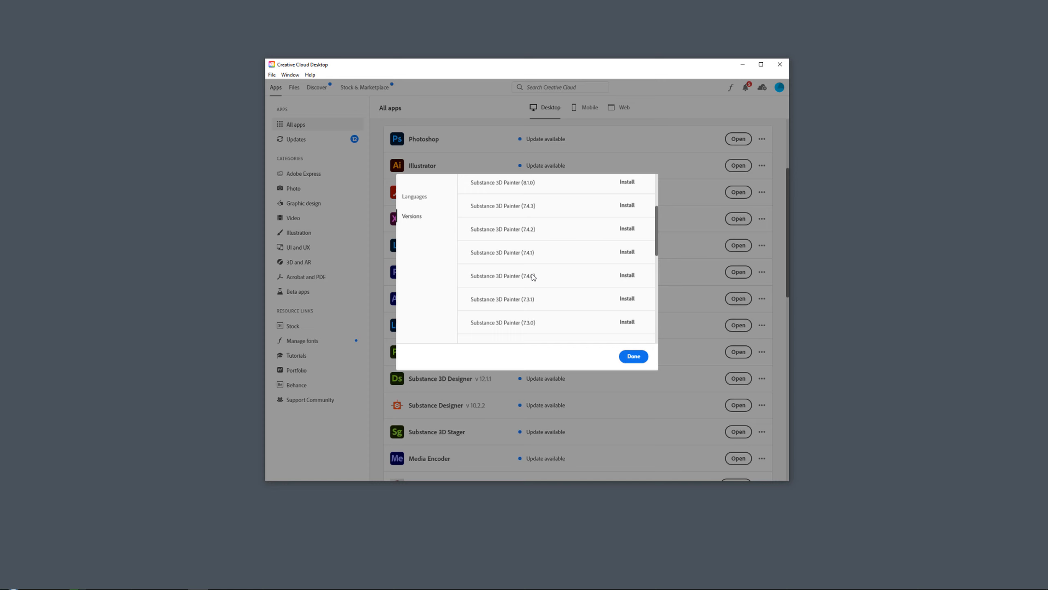
mouse_move(536, 276)
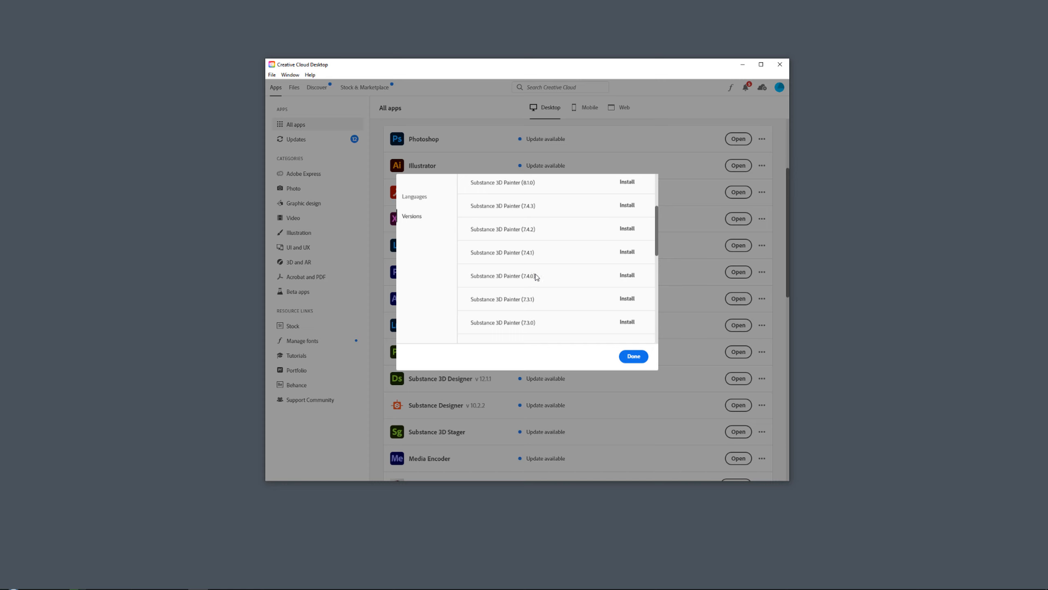
mouse_move(612, 308)
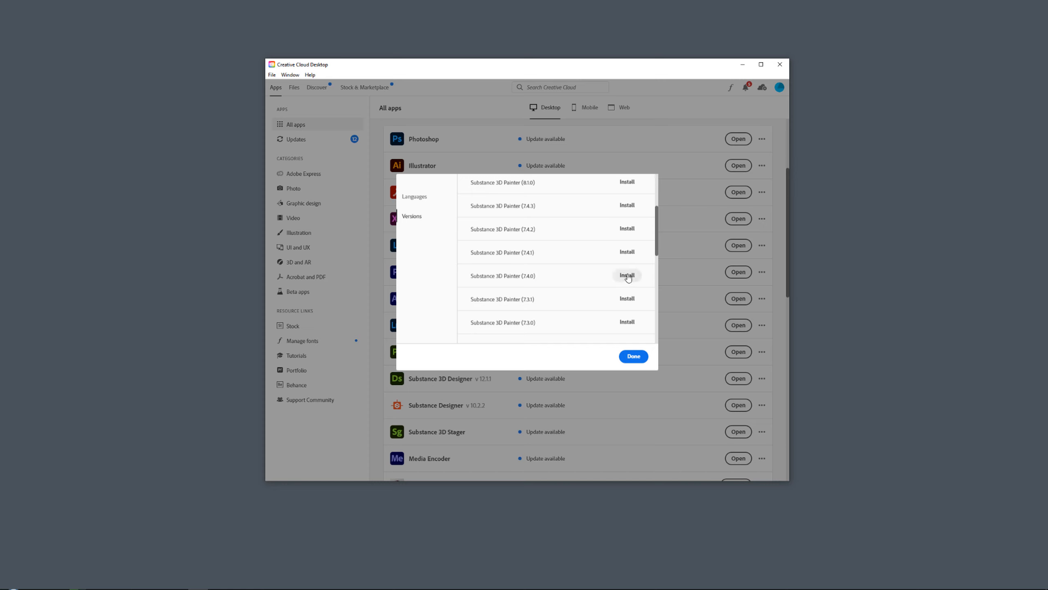
Install Substance 3D Painter 7.4.0, confirming replacement of the installed 8.1.2.
click(634, 356)
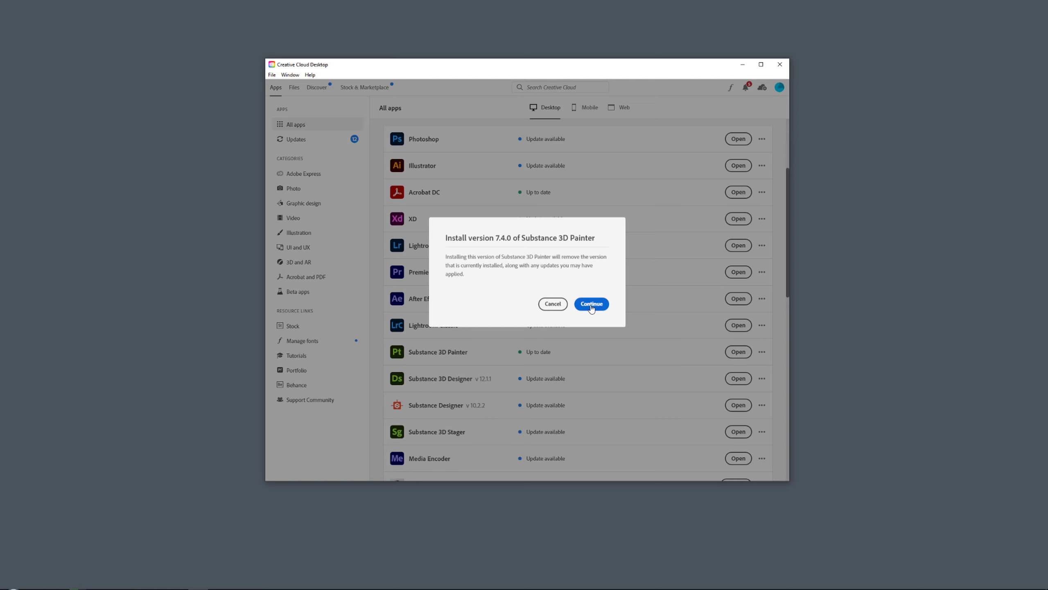
click(591, 303)
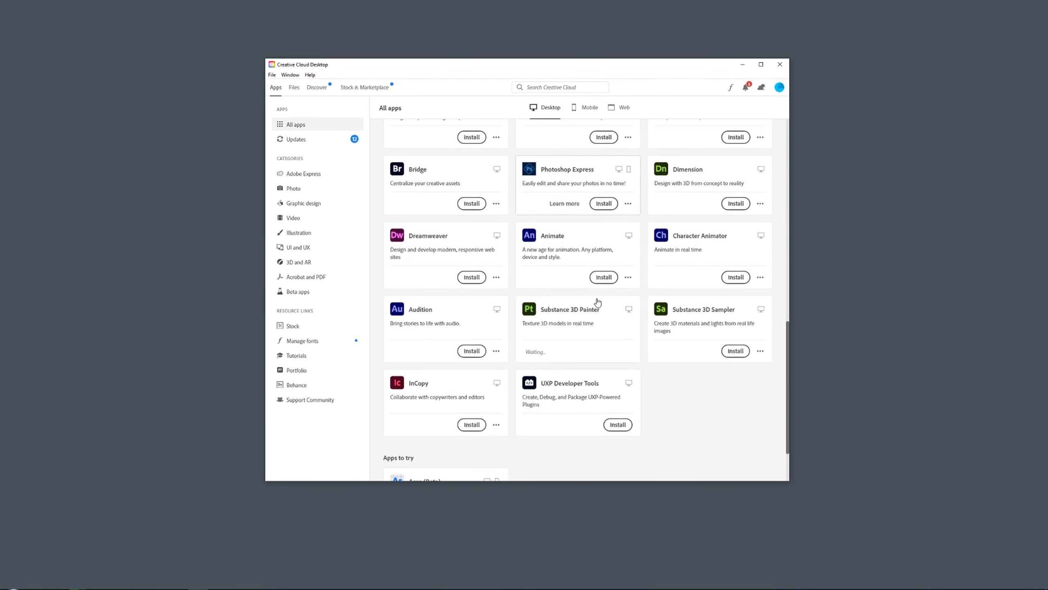
scroll(down, 3)
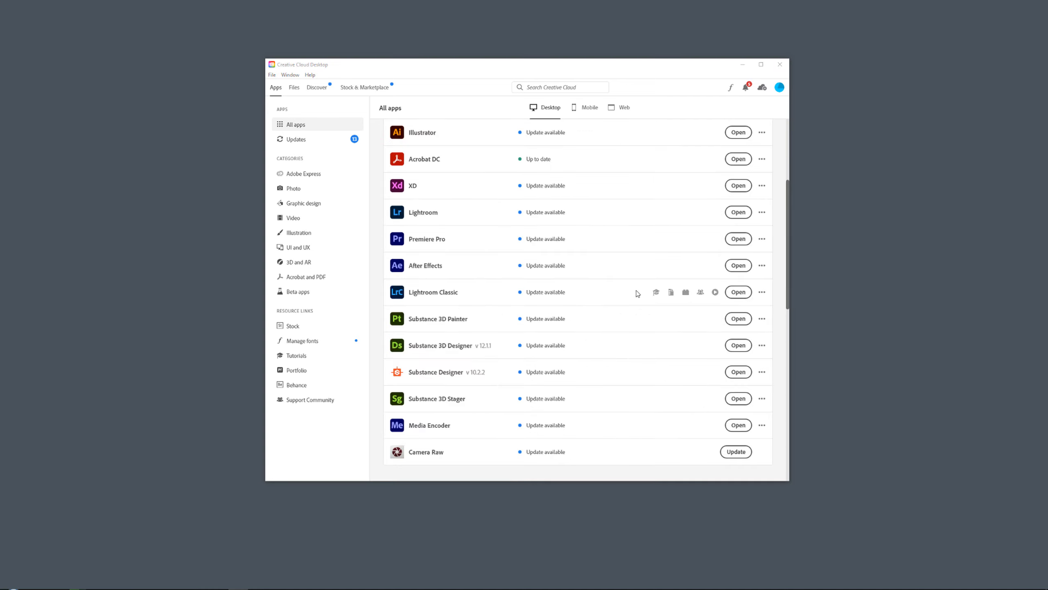
mouse_move(780, 318)
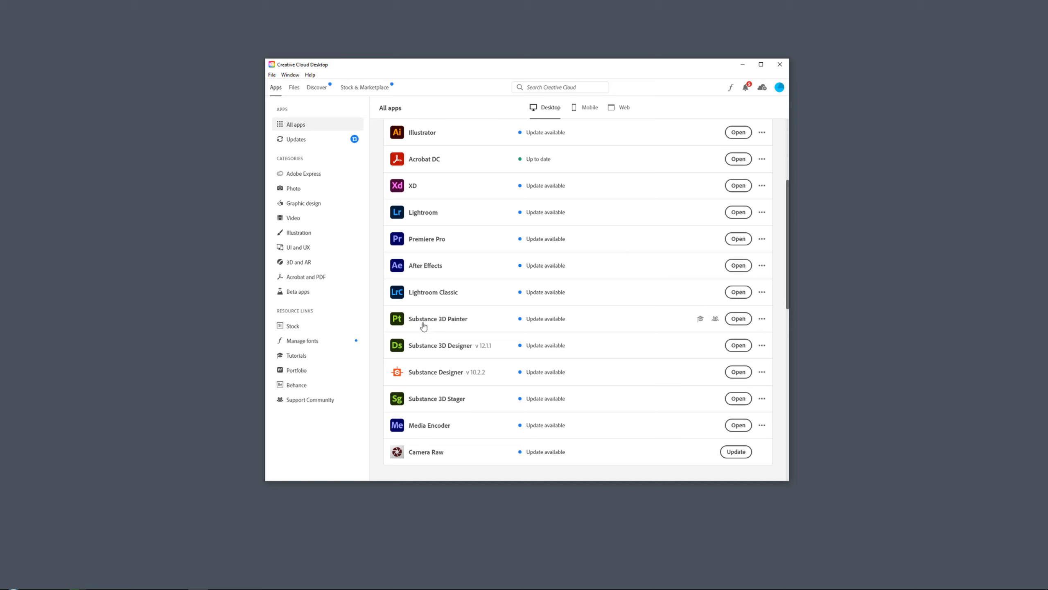
click(762, 319)
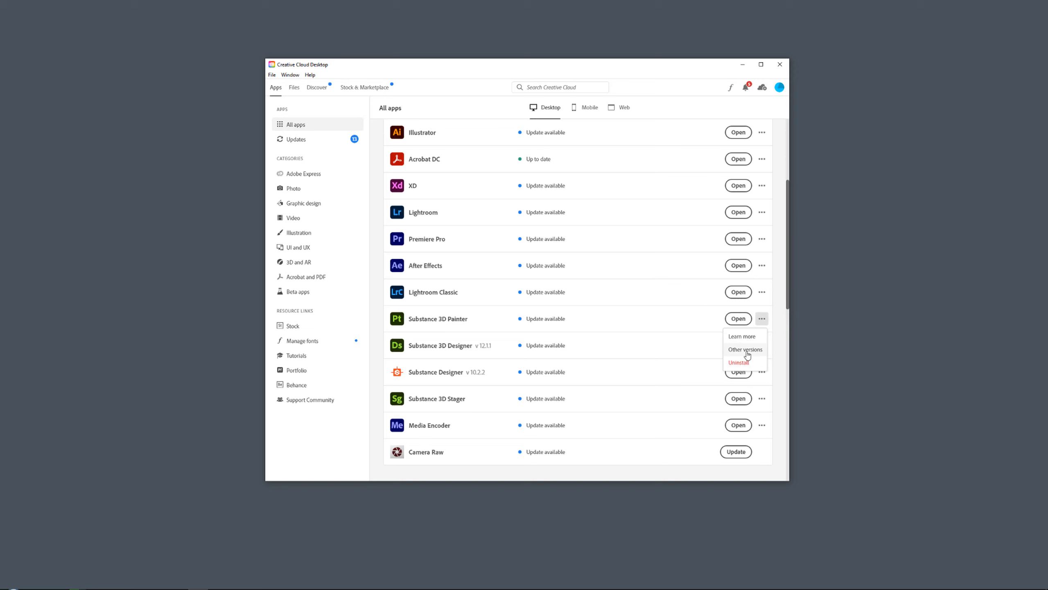
click(746, 350)
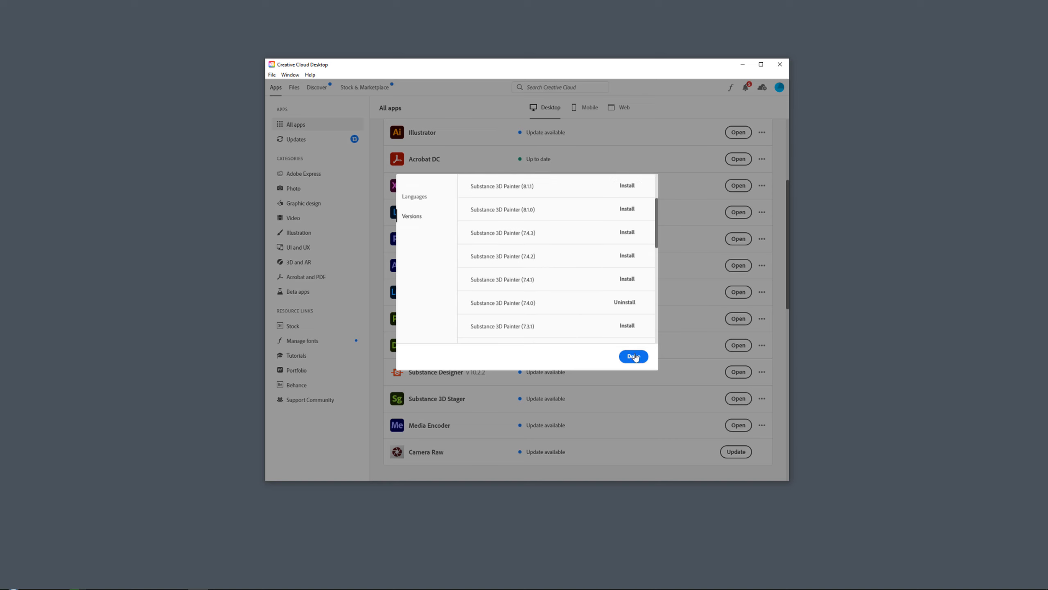
click(633, 356)
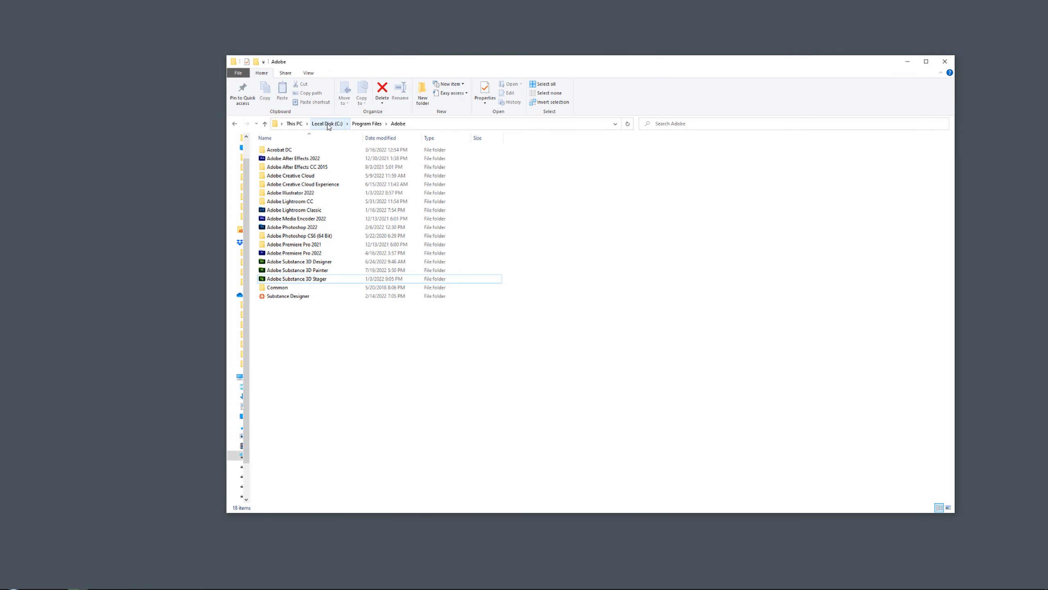
mouse_move(373, 125)
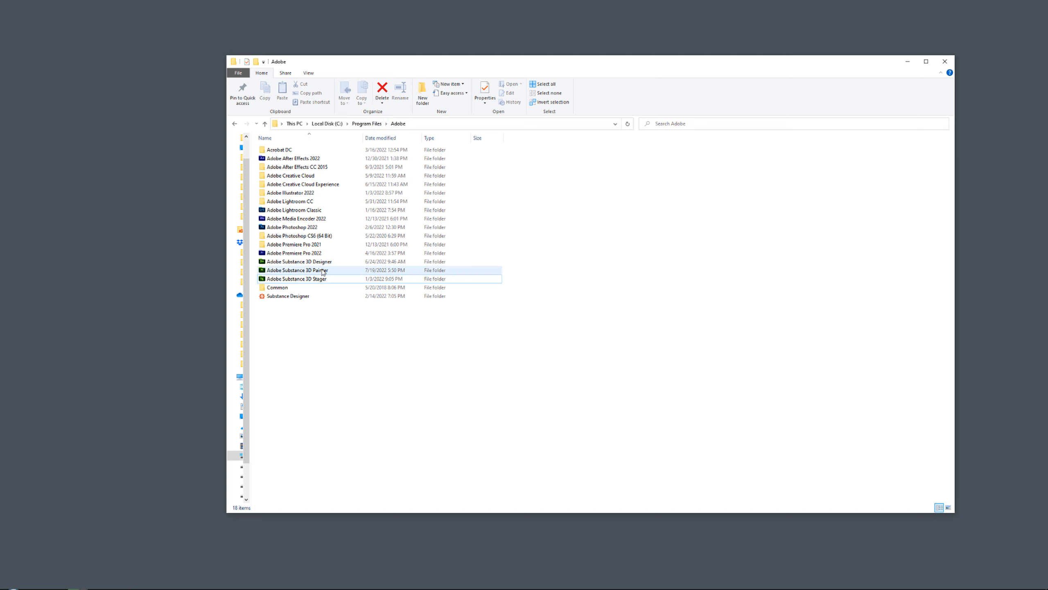
Rename the Program Files\Adobe Painter folder to 'Adobe Substance 3D Painter_4.1.0' with admin permission.
double_click(298, 270)
text(_4.1.0)
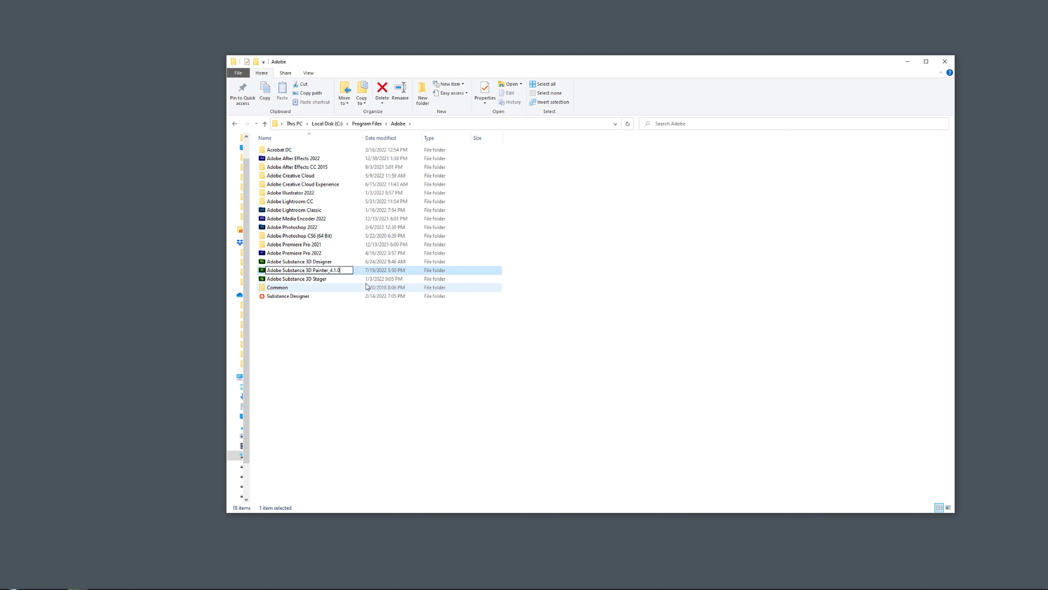
key(Enter)
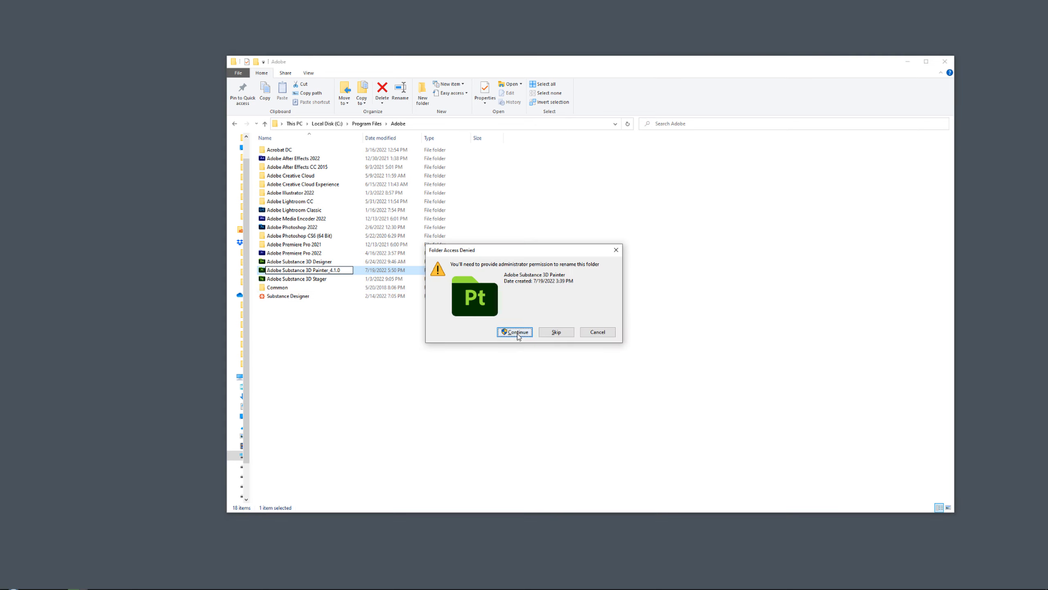
click(515, 331)
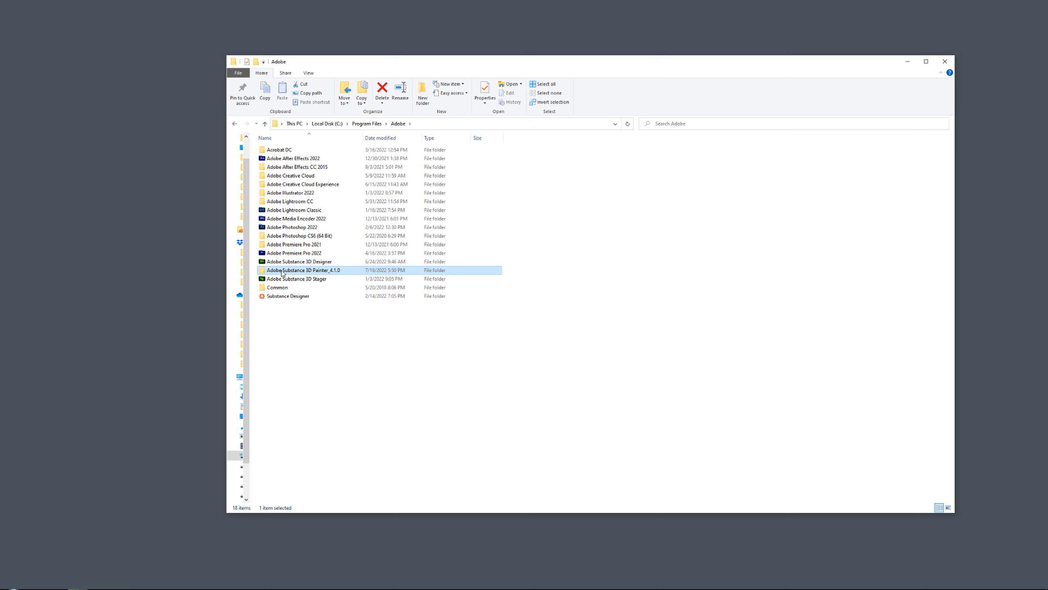
mouse_move(534, 68)
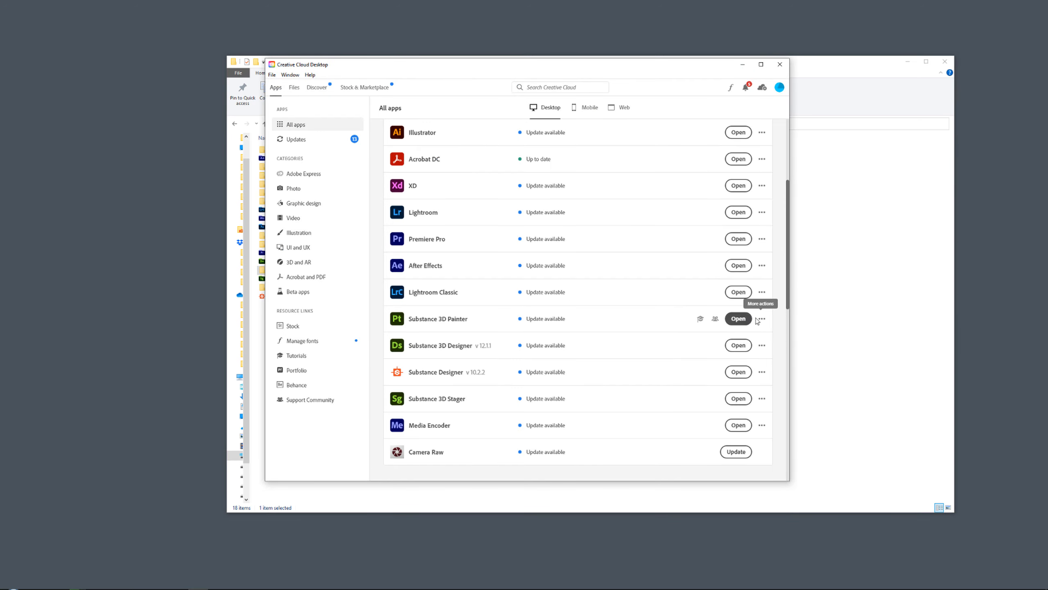
mouse_move(592, 329)
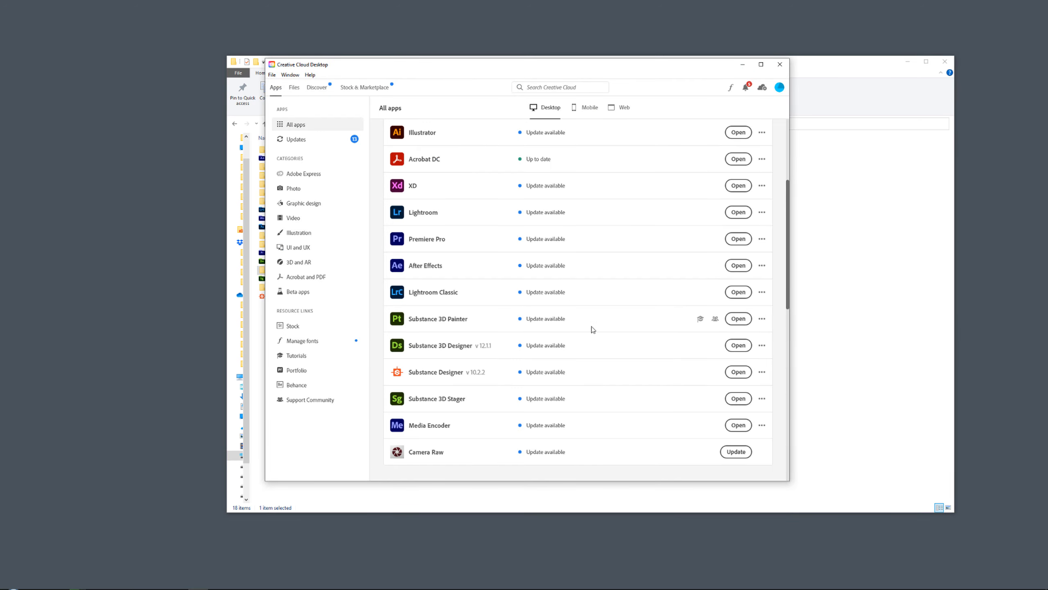
Update Substance 3D Painter to v8.1.2 from the Updates list.
click(296, 139)
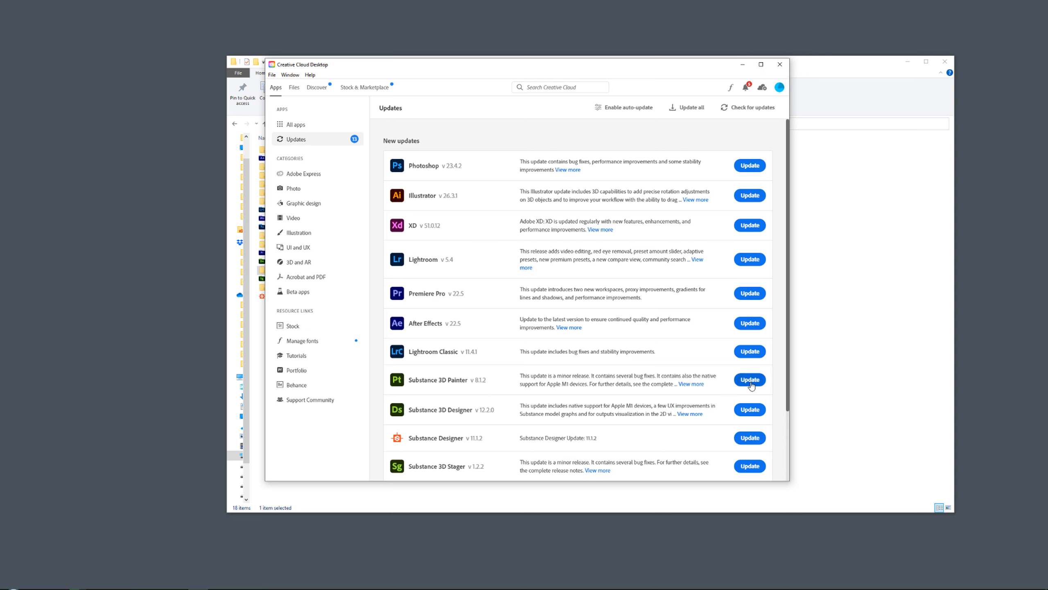
click(750, 379)
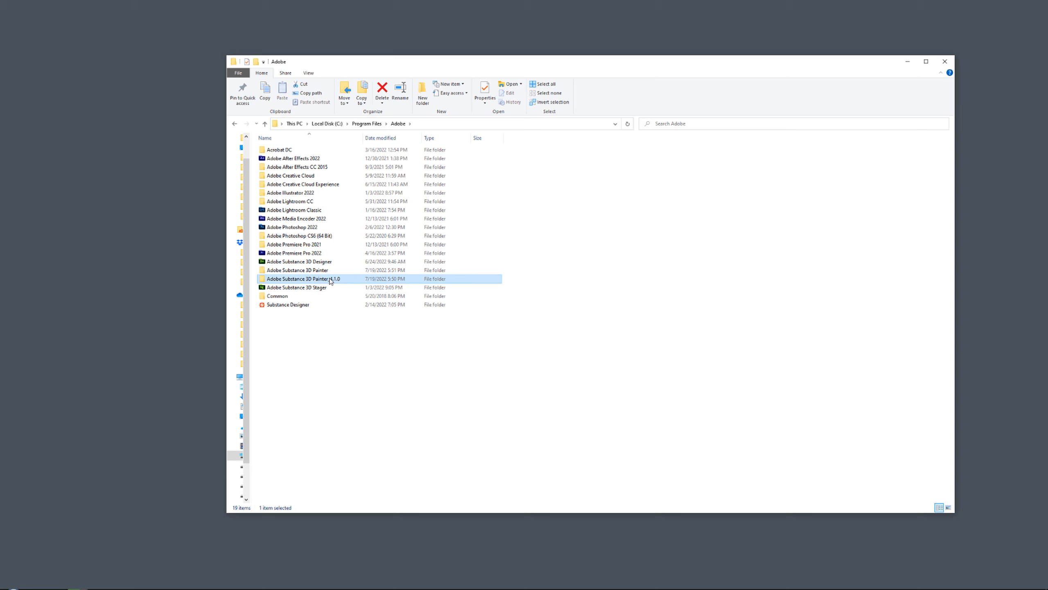
Launch Adobe Substance 3D Painter.exe from the renamed _4.1.0 folder.
double_click(303, 278)
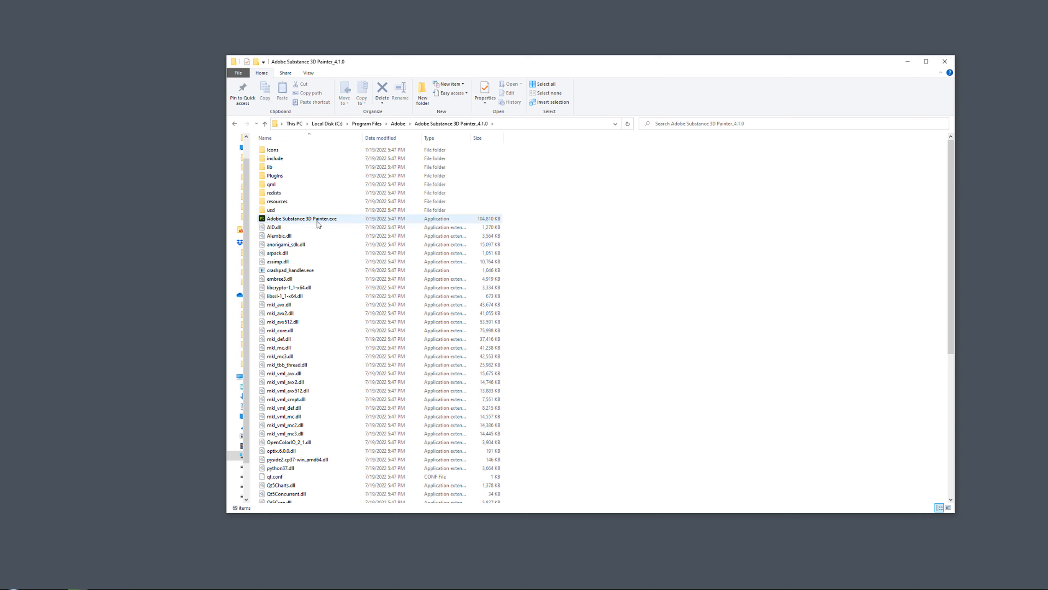
right_click(309, 219)
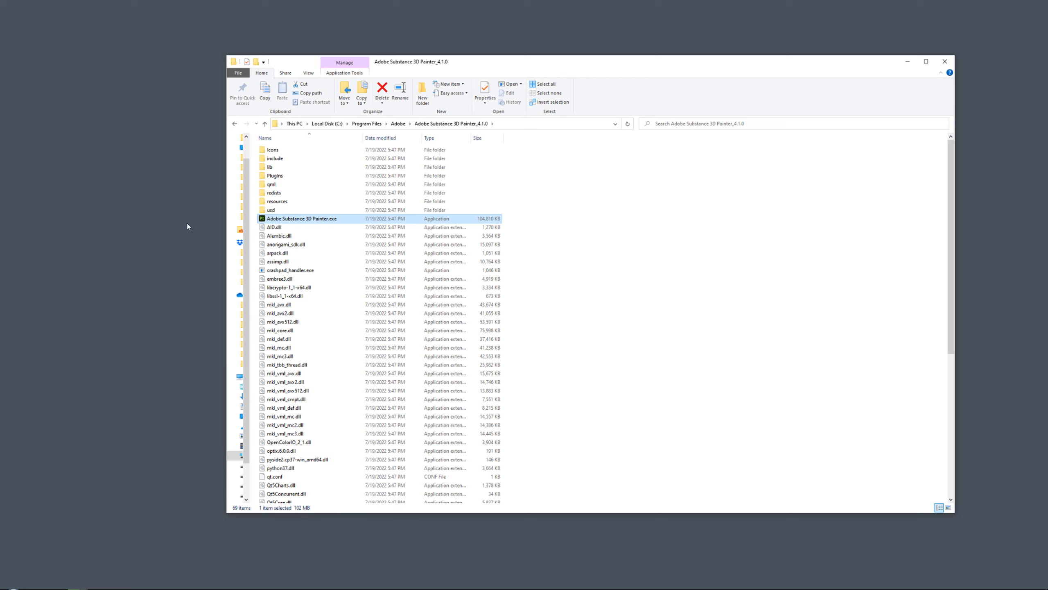
double_click(303, 218)
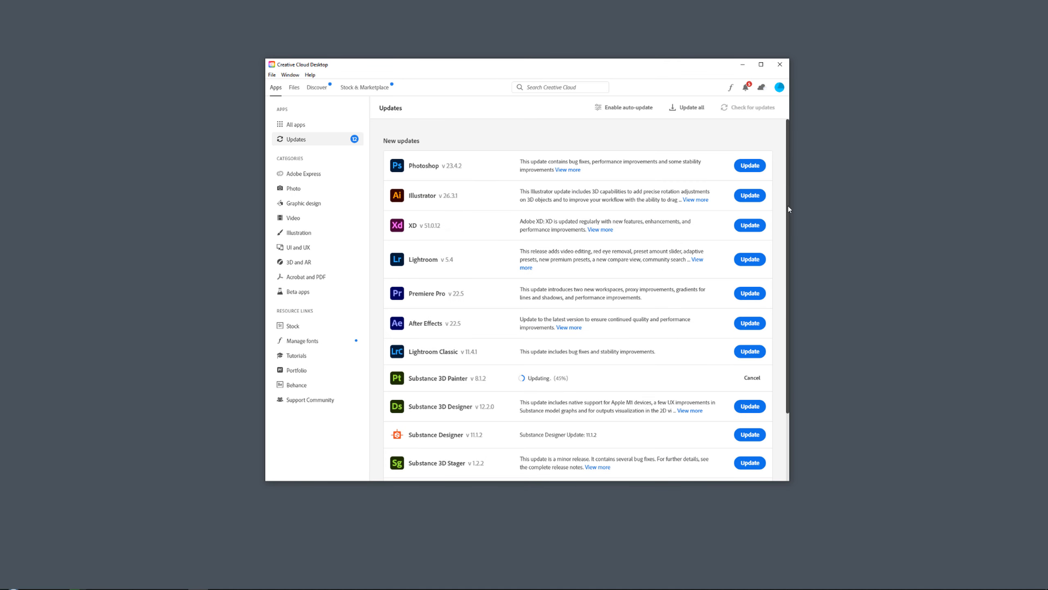
Switch to the launched standalone Painter while the Creative Cloud update continues at 45%.
click(295, 124)
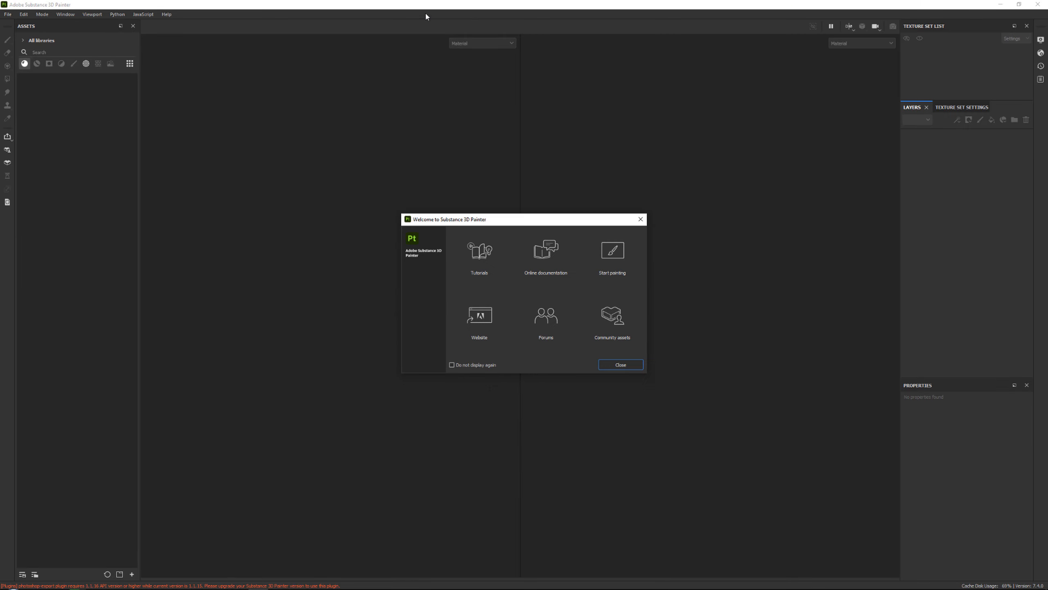
Open Help > About to confirm the standalone Painter is version 7.4.0.
click(166, 15)
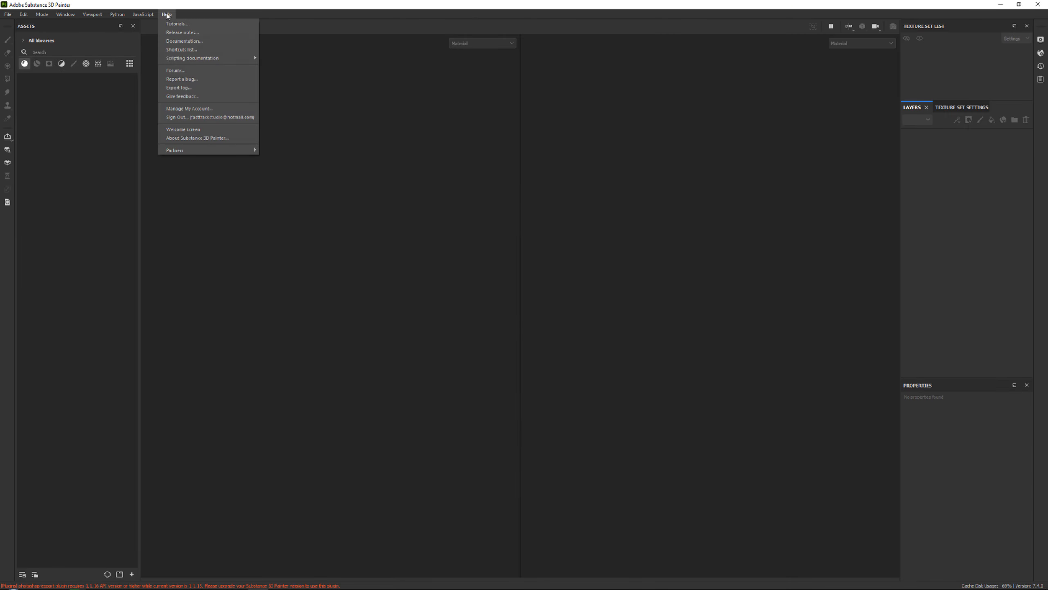
click(198, 138)
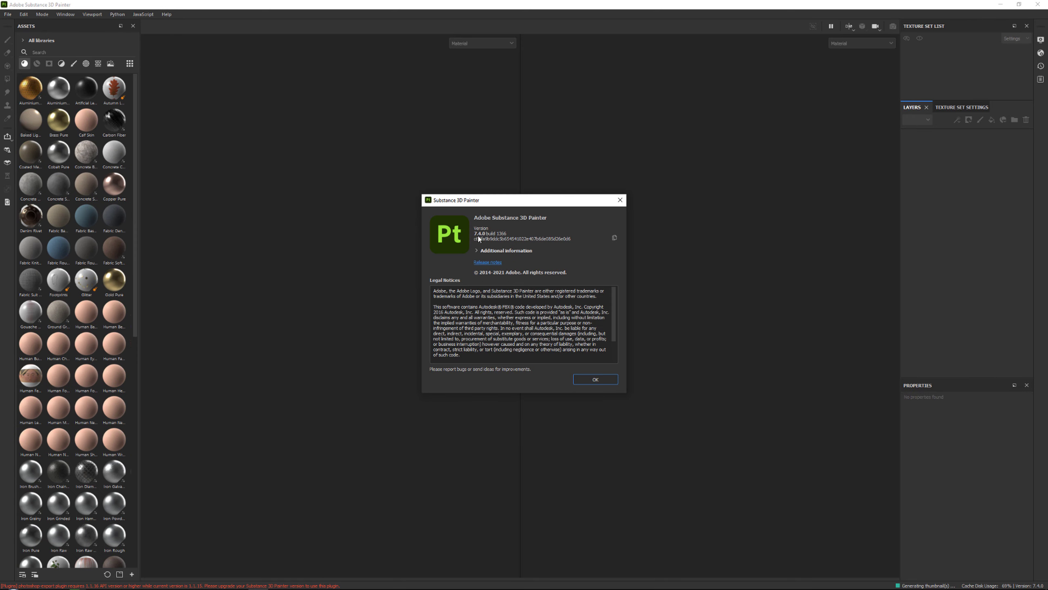
mouse_move(591, 224)
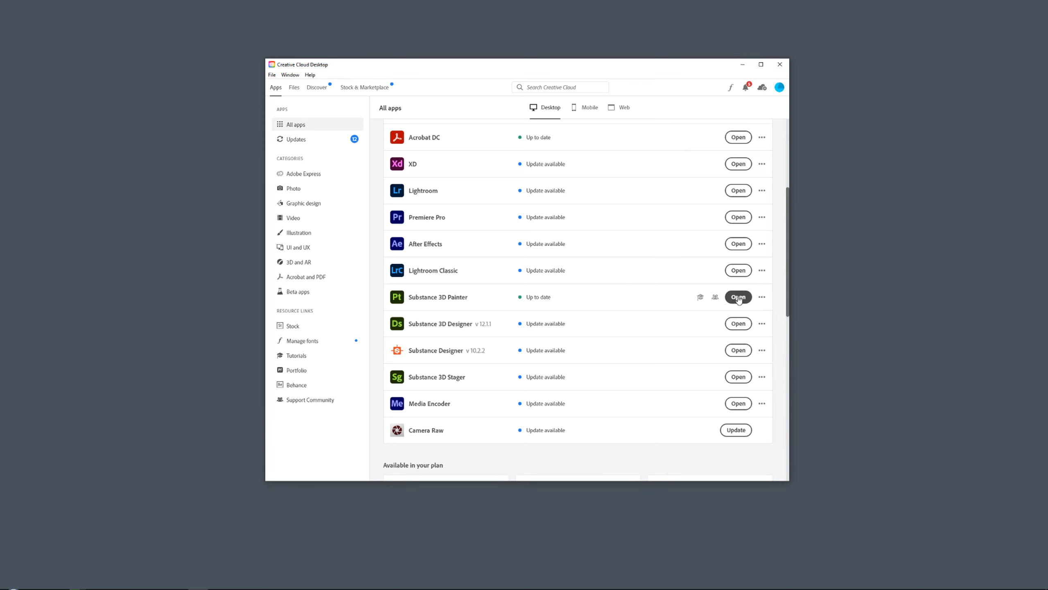
Open the up-to-date Substance 3D Painter 8.1.2 from All apps.
click(738, 297)
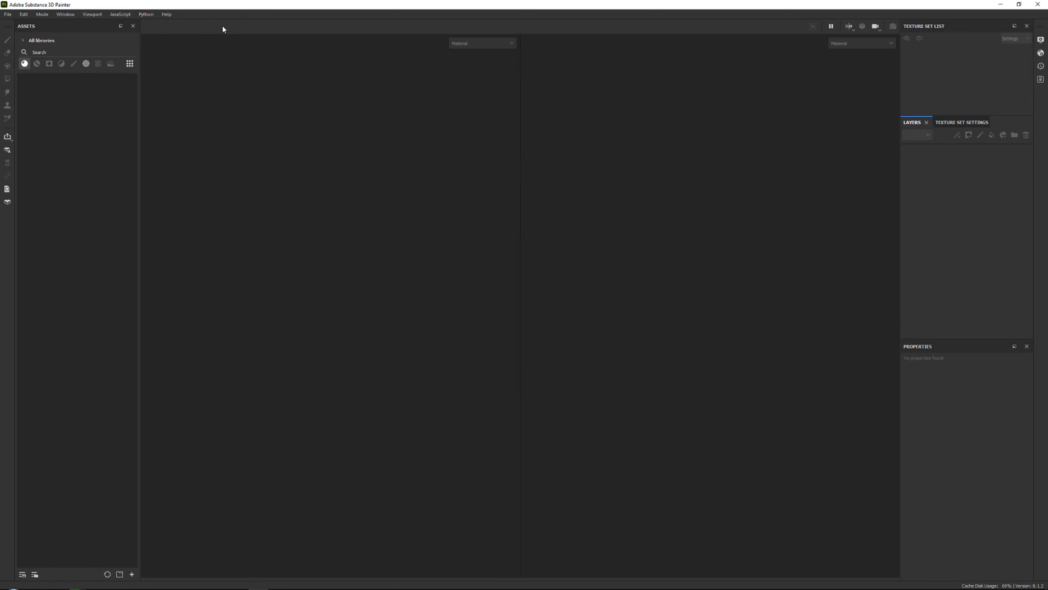
Check Help > About shows version 8.1.2, then close the About dialog.
click(166, 14)
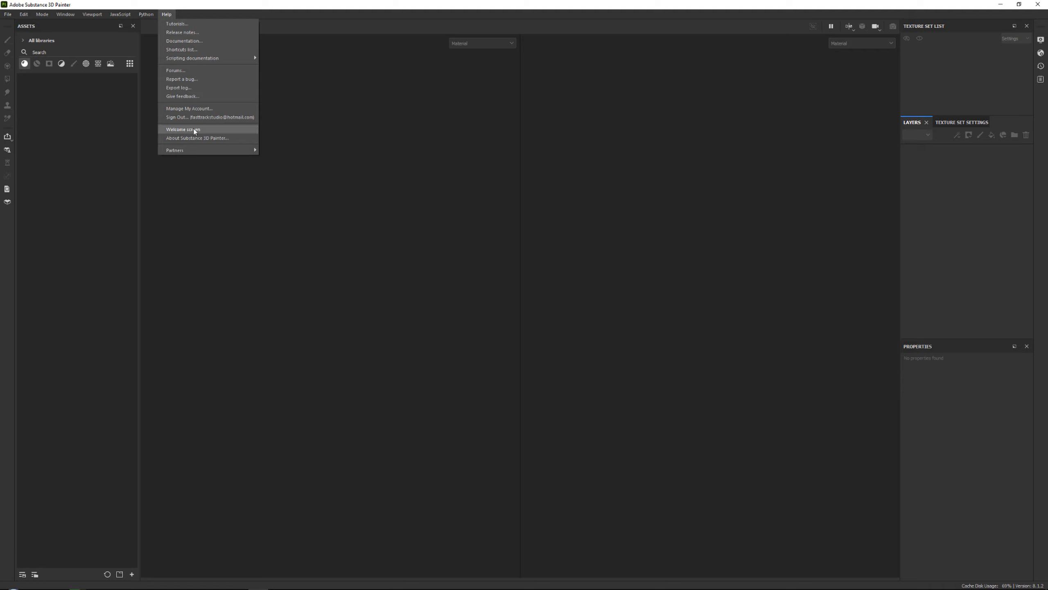
click(197, 138)
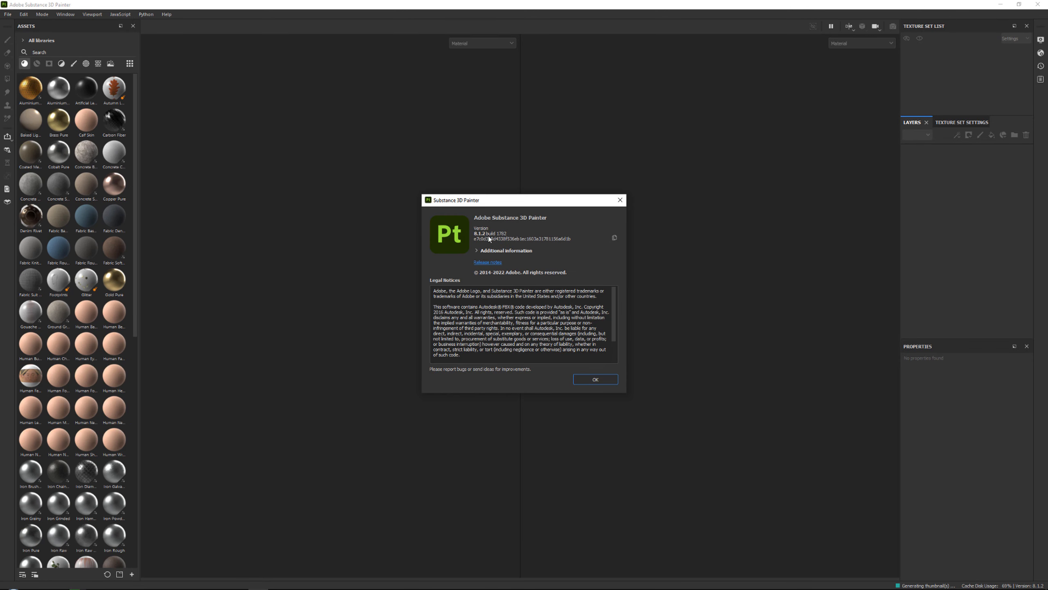
click(595, 380)
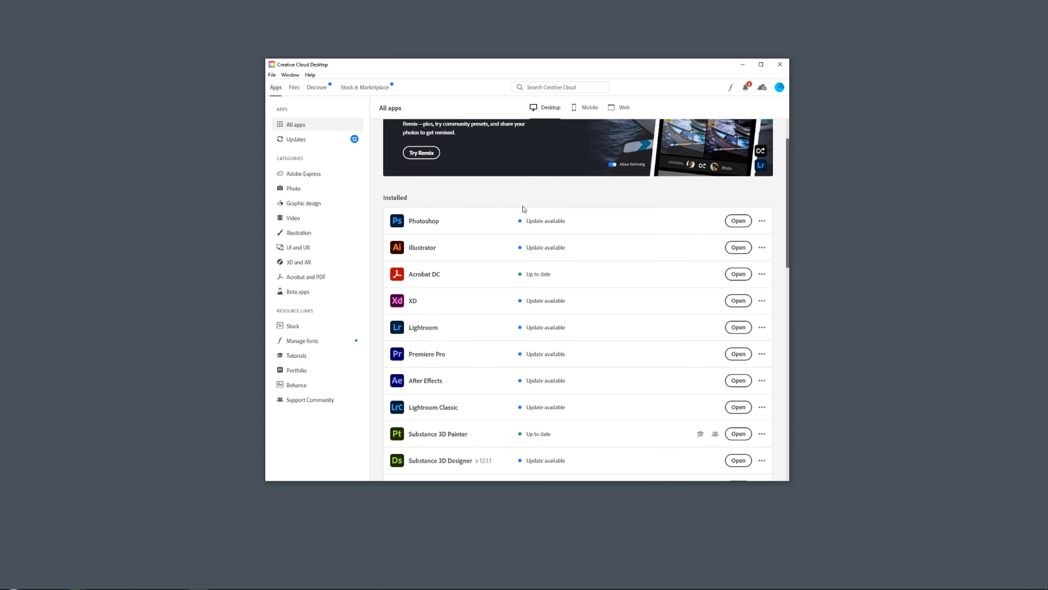
scroll(down, 3)
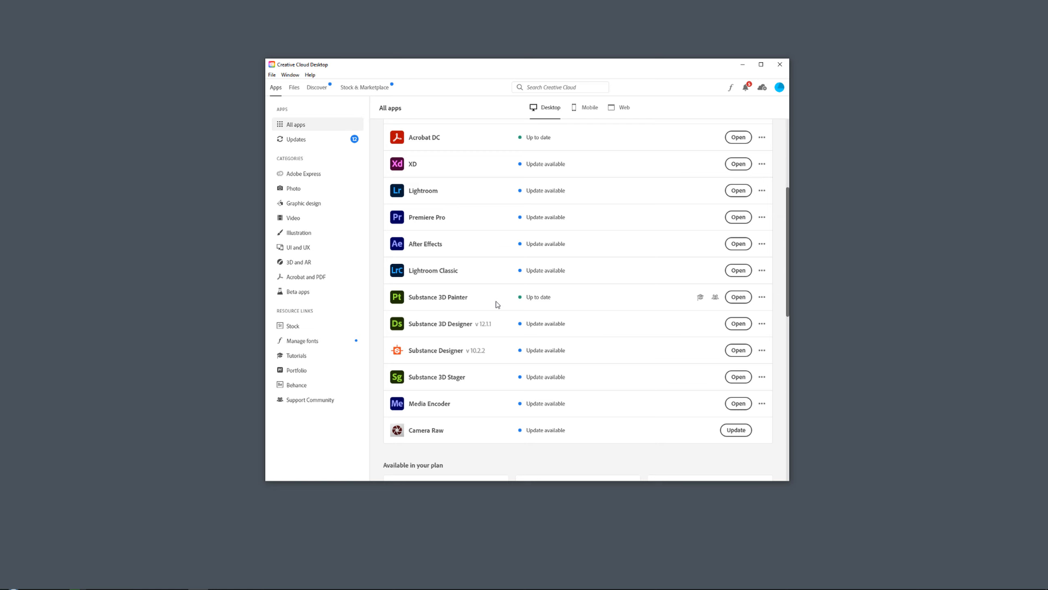
mouse_move(508, 308)
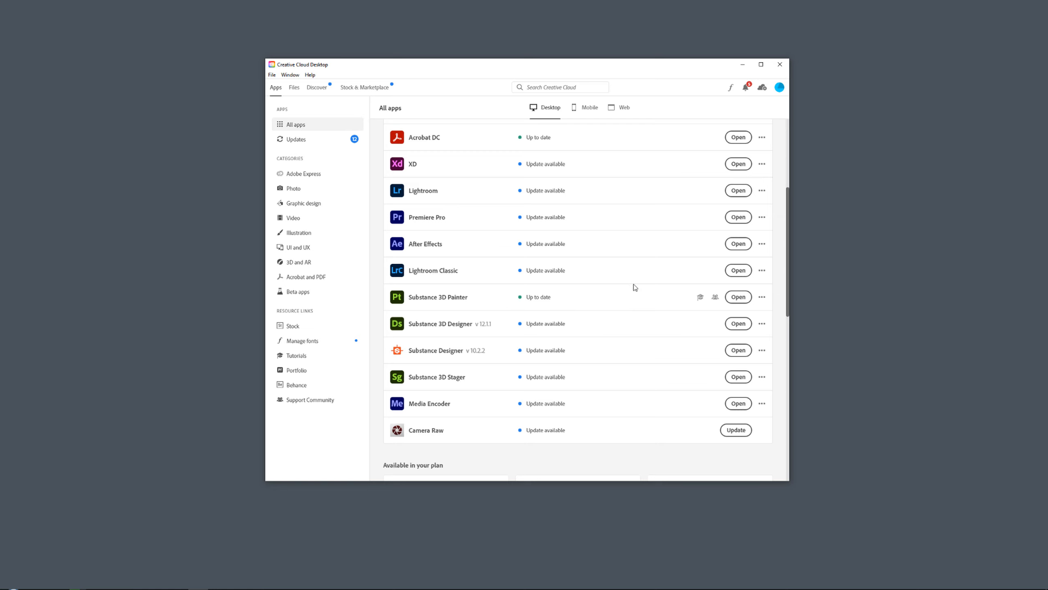
mouse_move(641, 287)
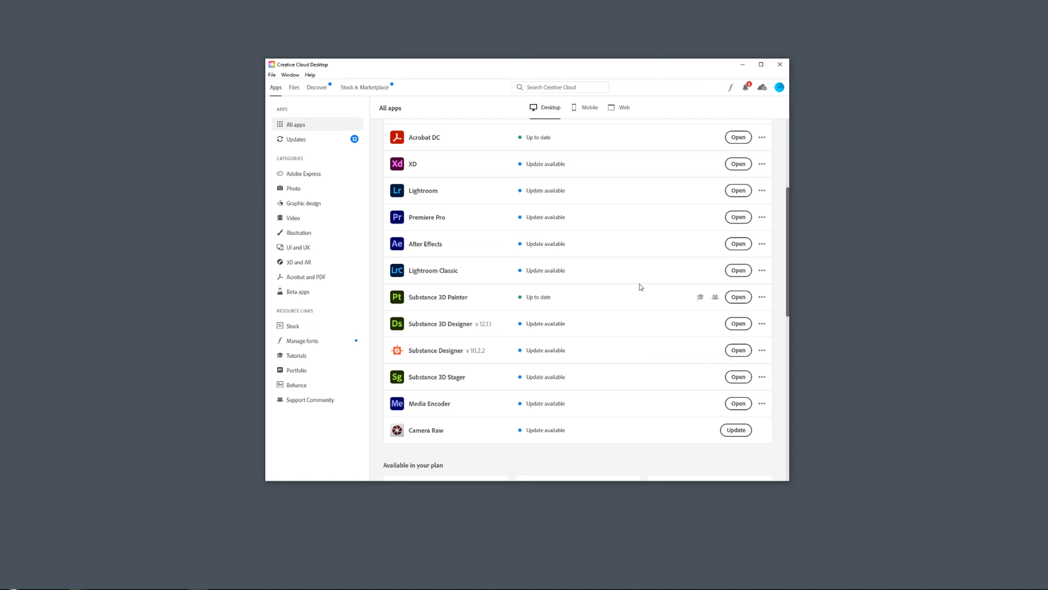